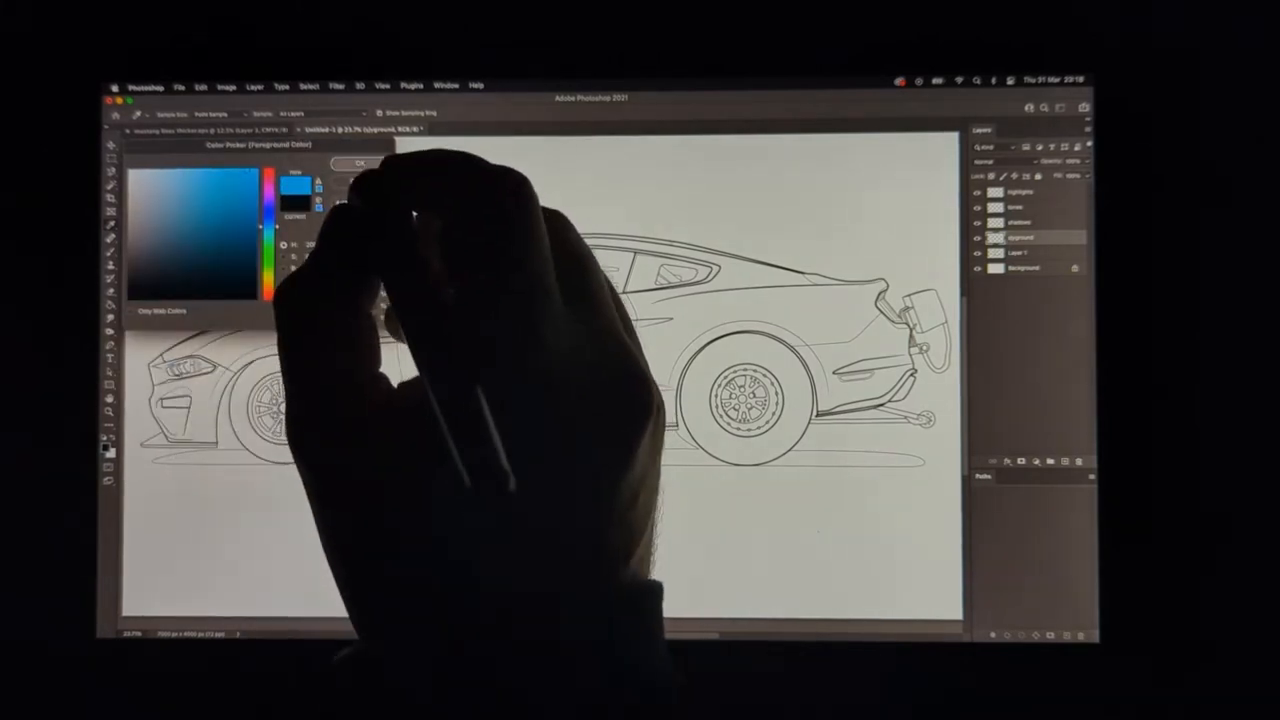
Step: Accept a light blue foreground colour for airbrushing the upper car
left_click(359, 163)
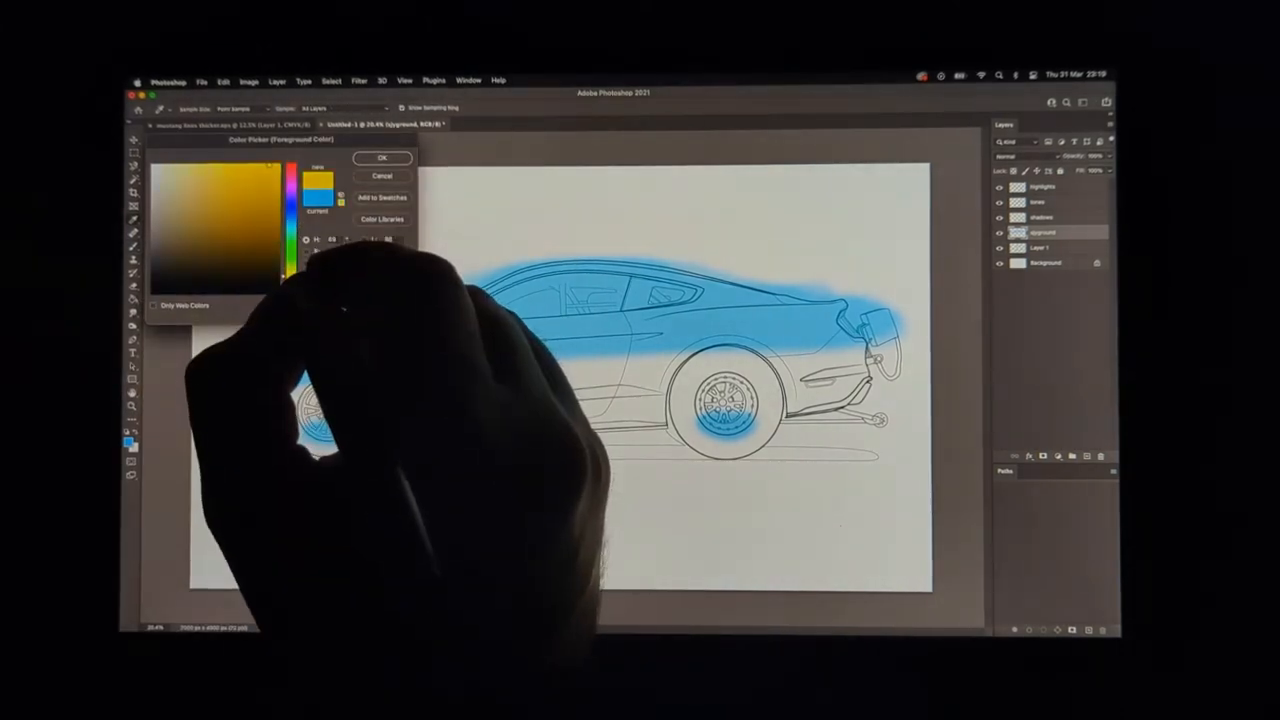
Step: Confirm a yellow-tan foreground colour for the lower-body ground tone
left_click(381, 157)
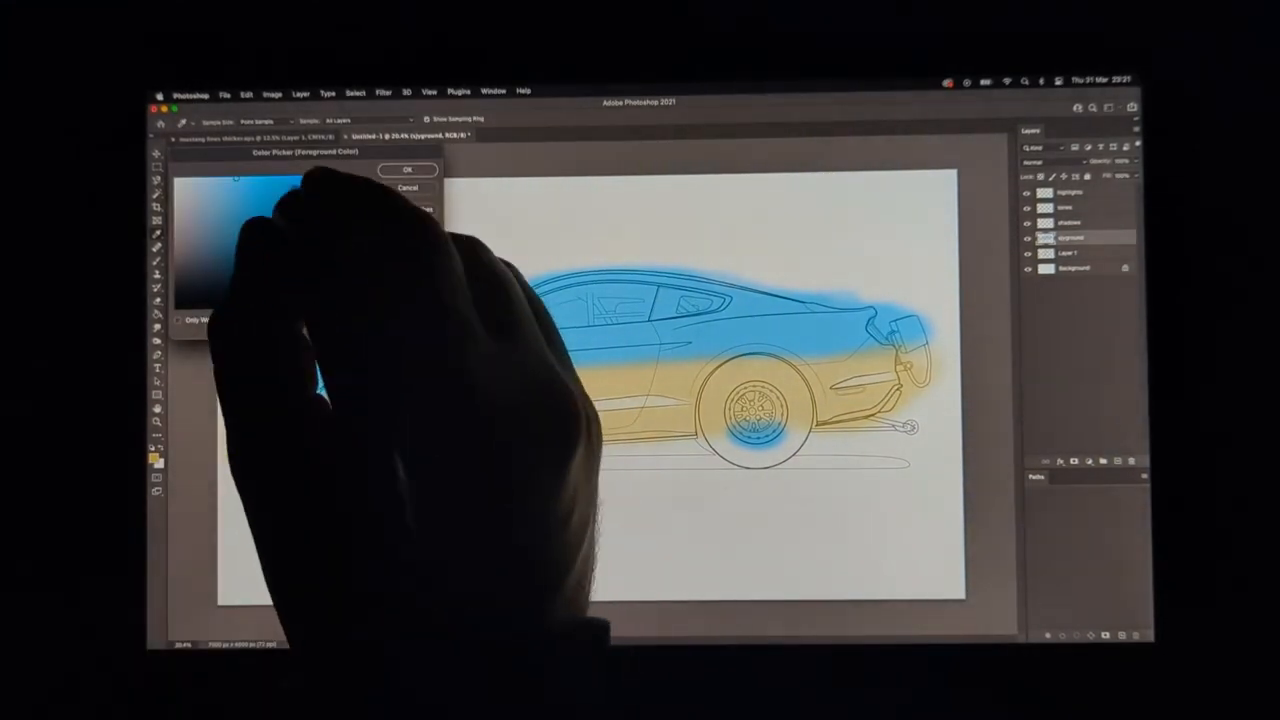
Step: Confirm a new blue foreground colour for further skyground brushing
left_click(407, 169)
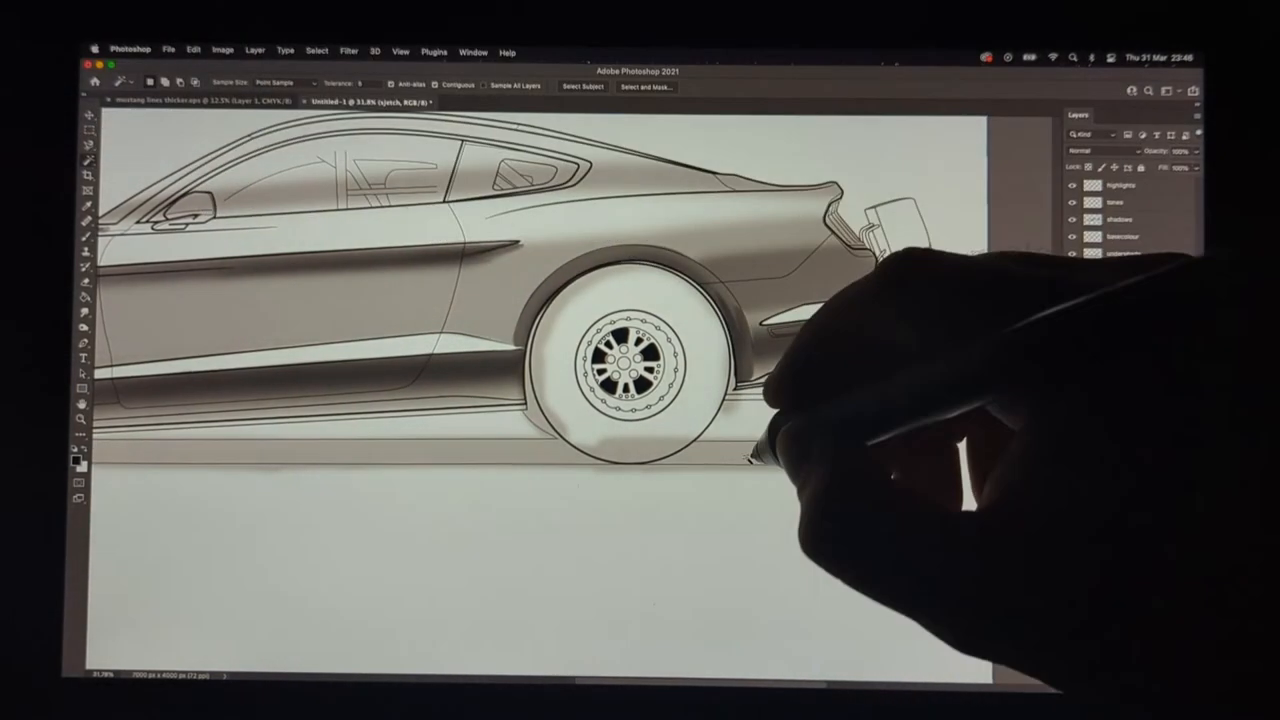
Step: Invert the ground selection with Select > Inverse
left_click(316, 51)
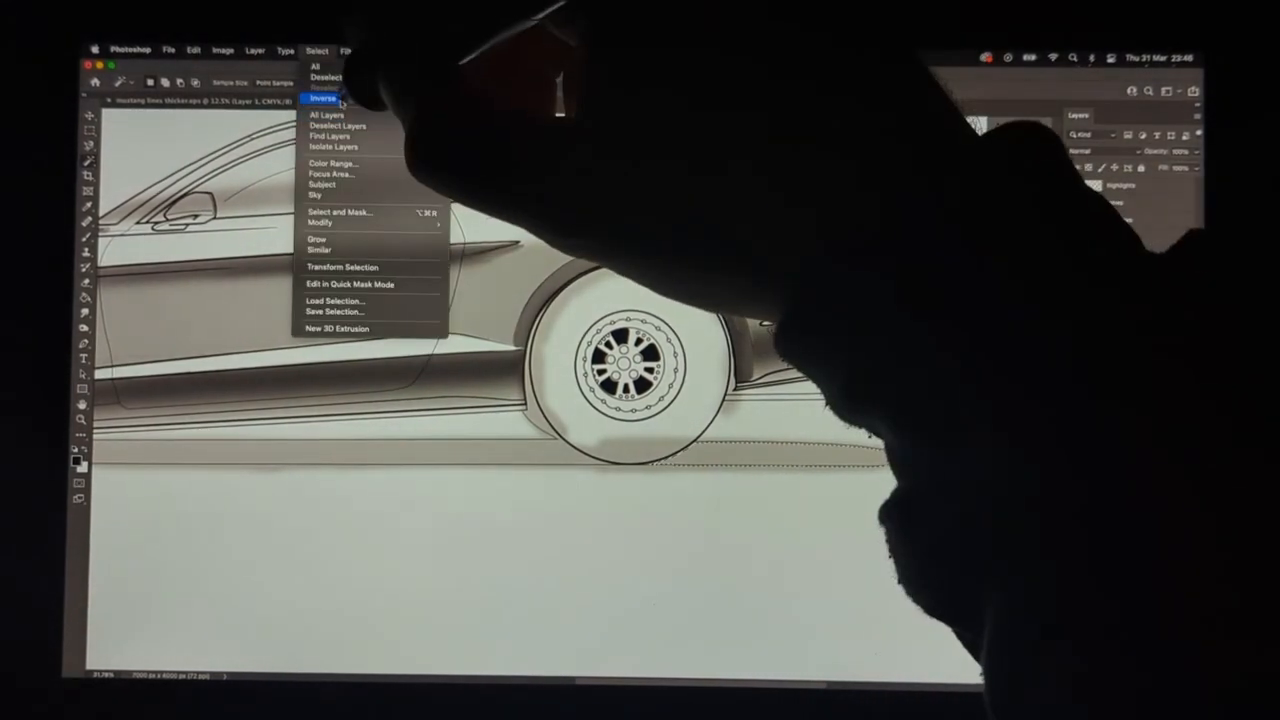
left_click(323, 97)
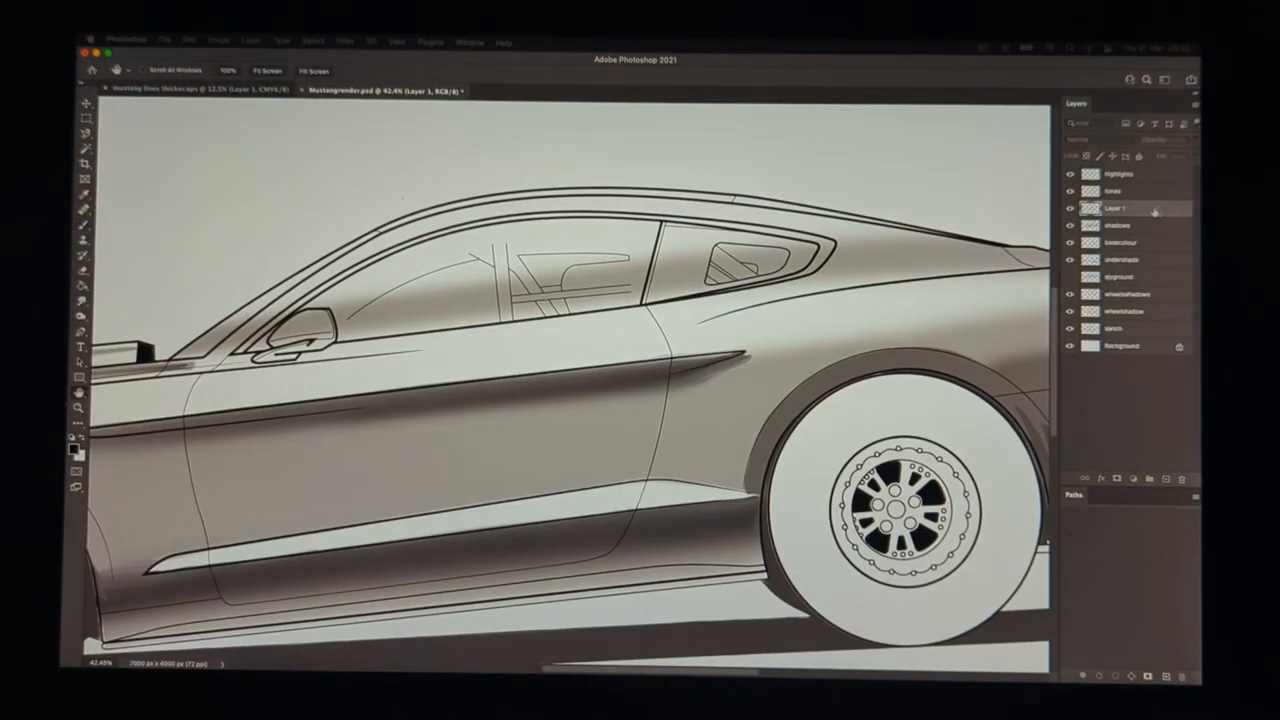
Step: Rename Layer 1, the unnamed layer above the shadows
double_click(1115, 208)
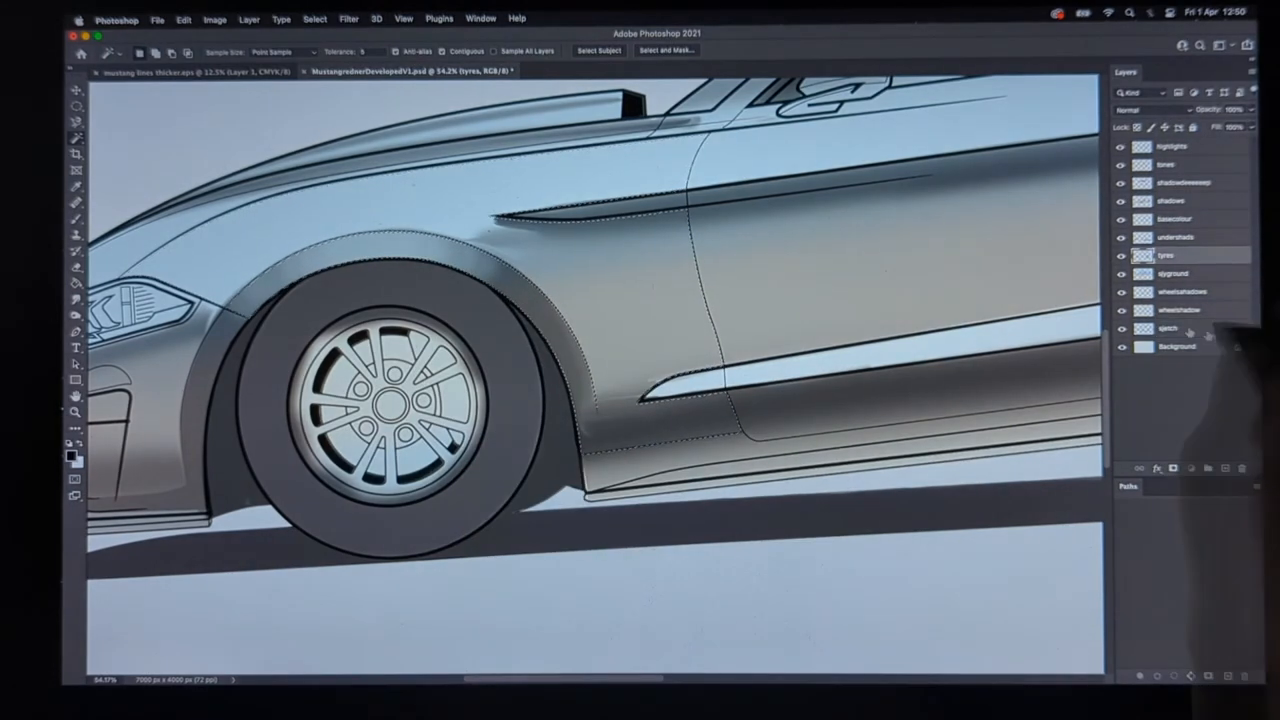
Step: Duplicate the tyres layer from the Layers panel
left_click(1168, 328)
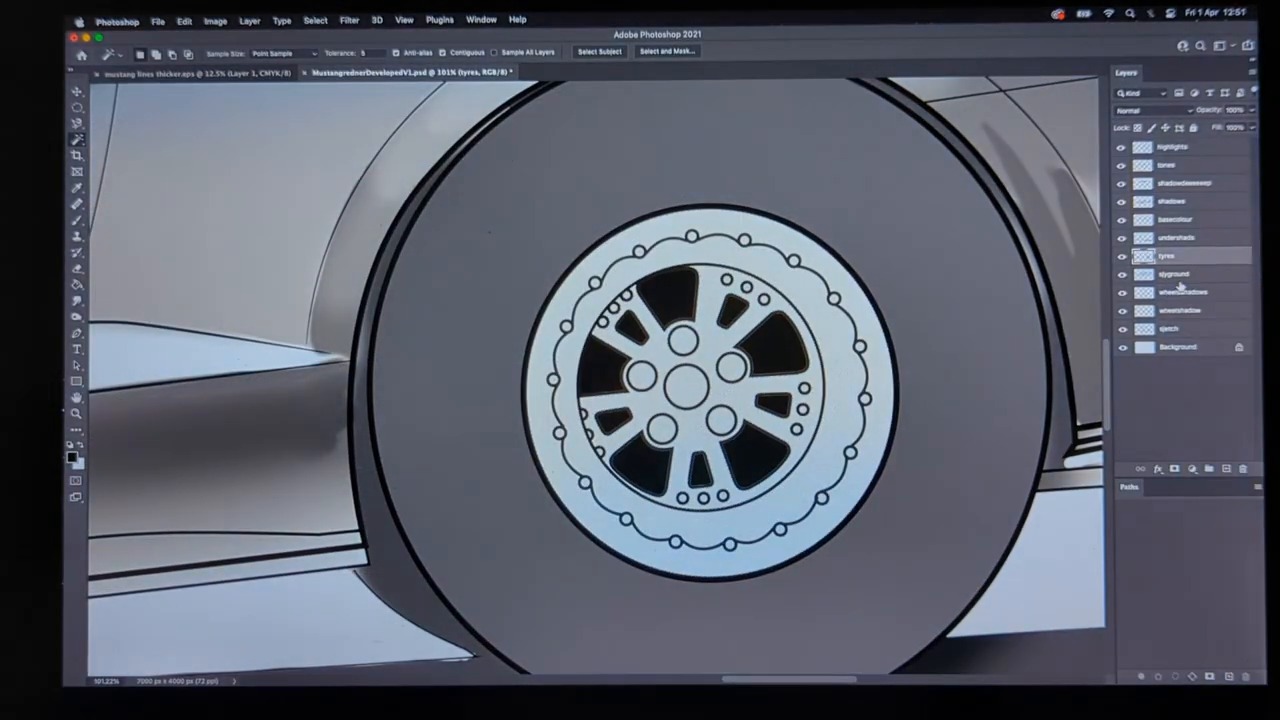
right_click(1165, 255)
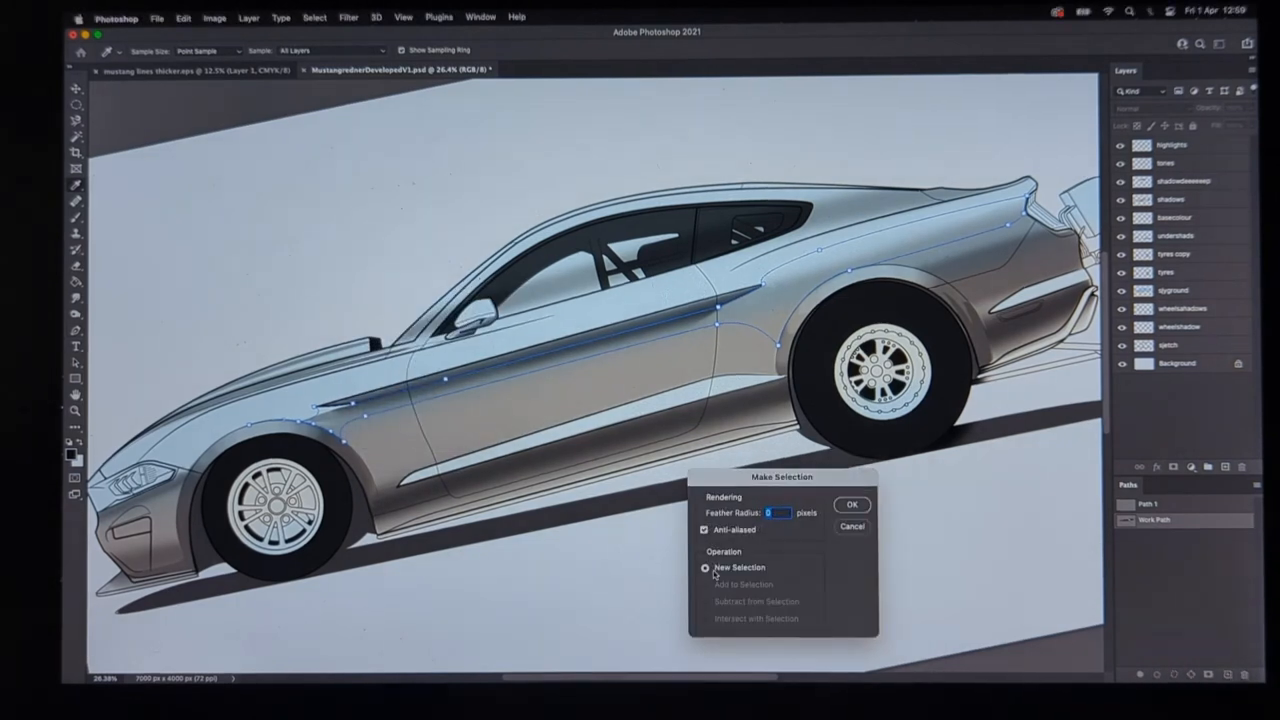
Step: Convert the flank Work Path into a feathered selection and select the shadows layer
left_click(851, 504)
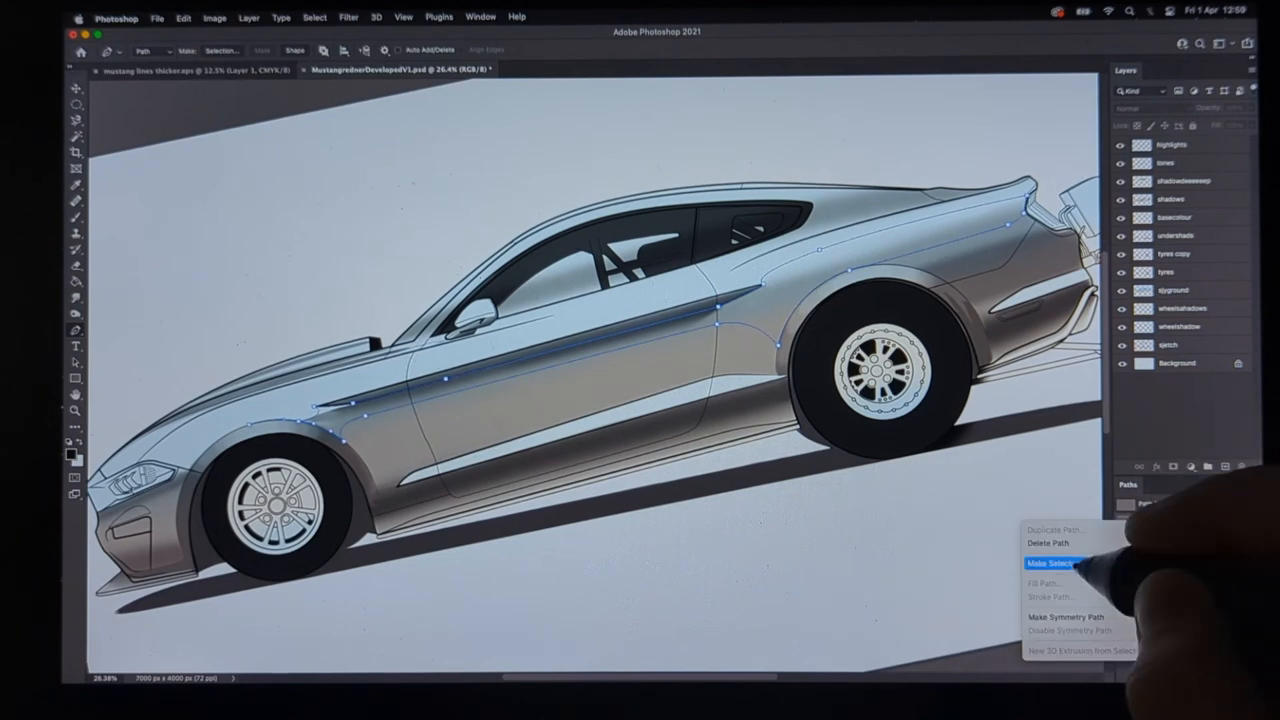
left_click(1051, 562)
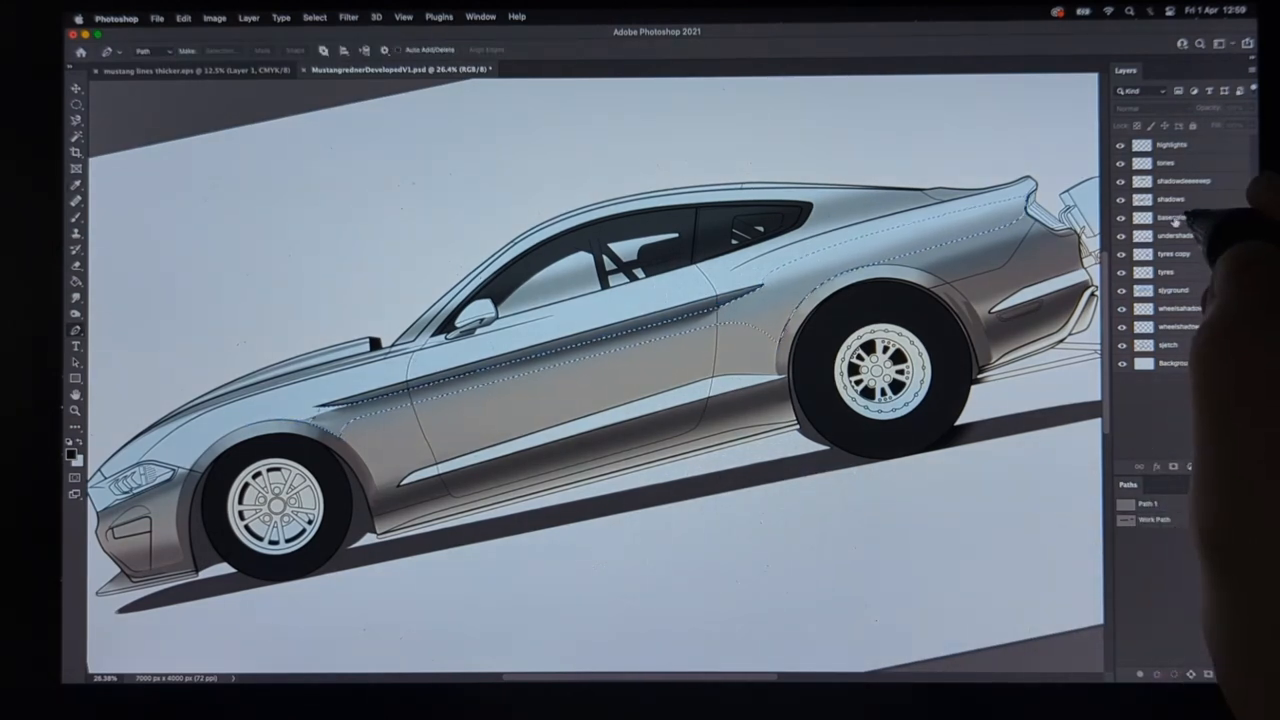
left_click(1170, 199)
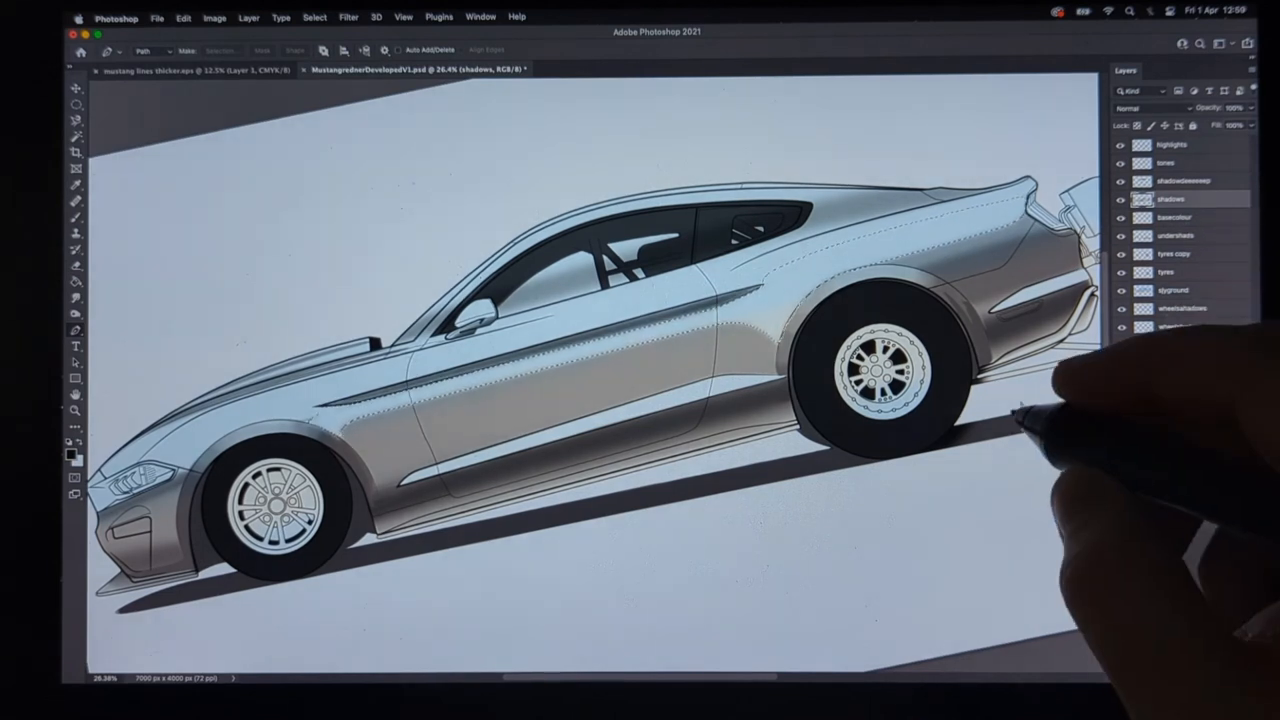